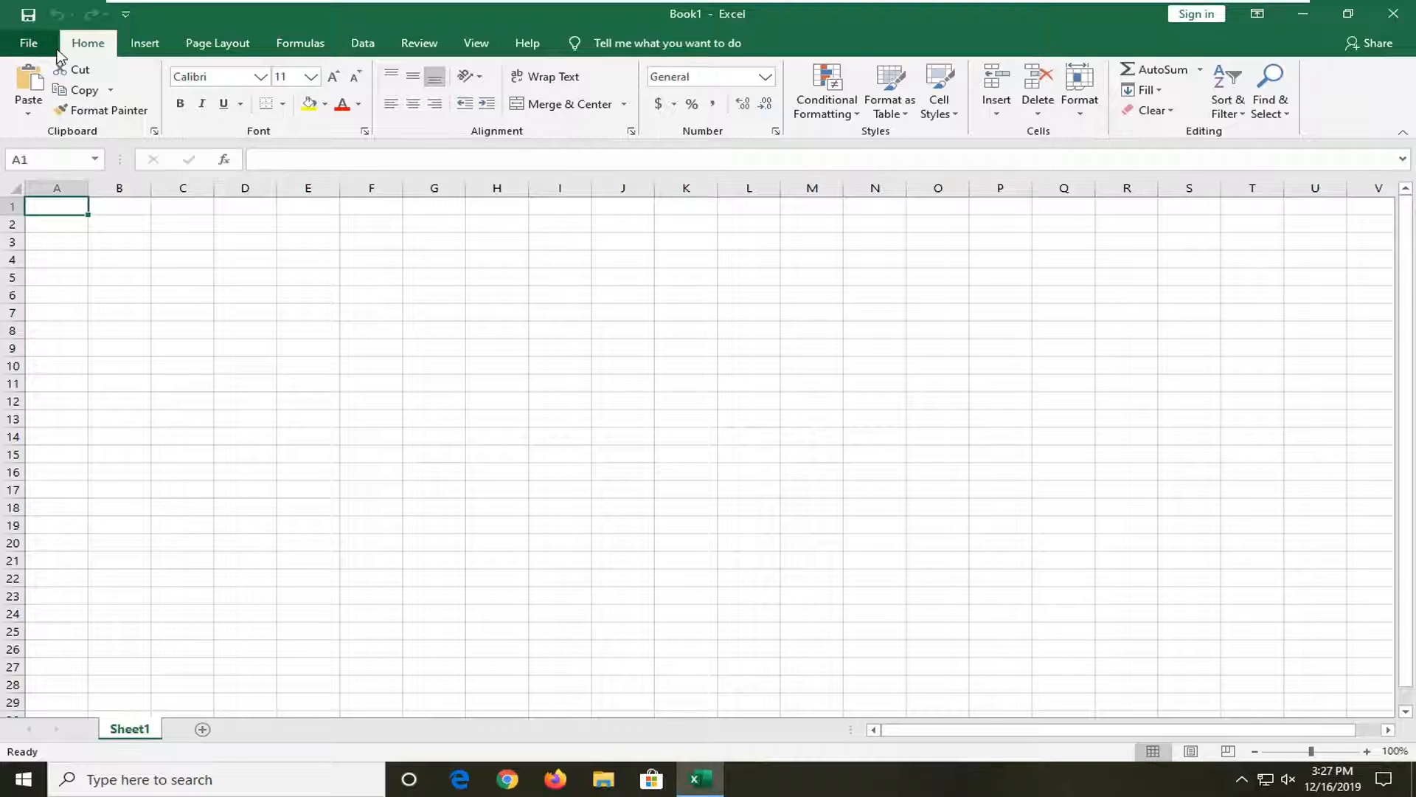
# - Open the Save As page for the blank workbook Book1 from the File menu
pyautogui.click(28, 43)
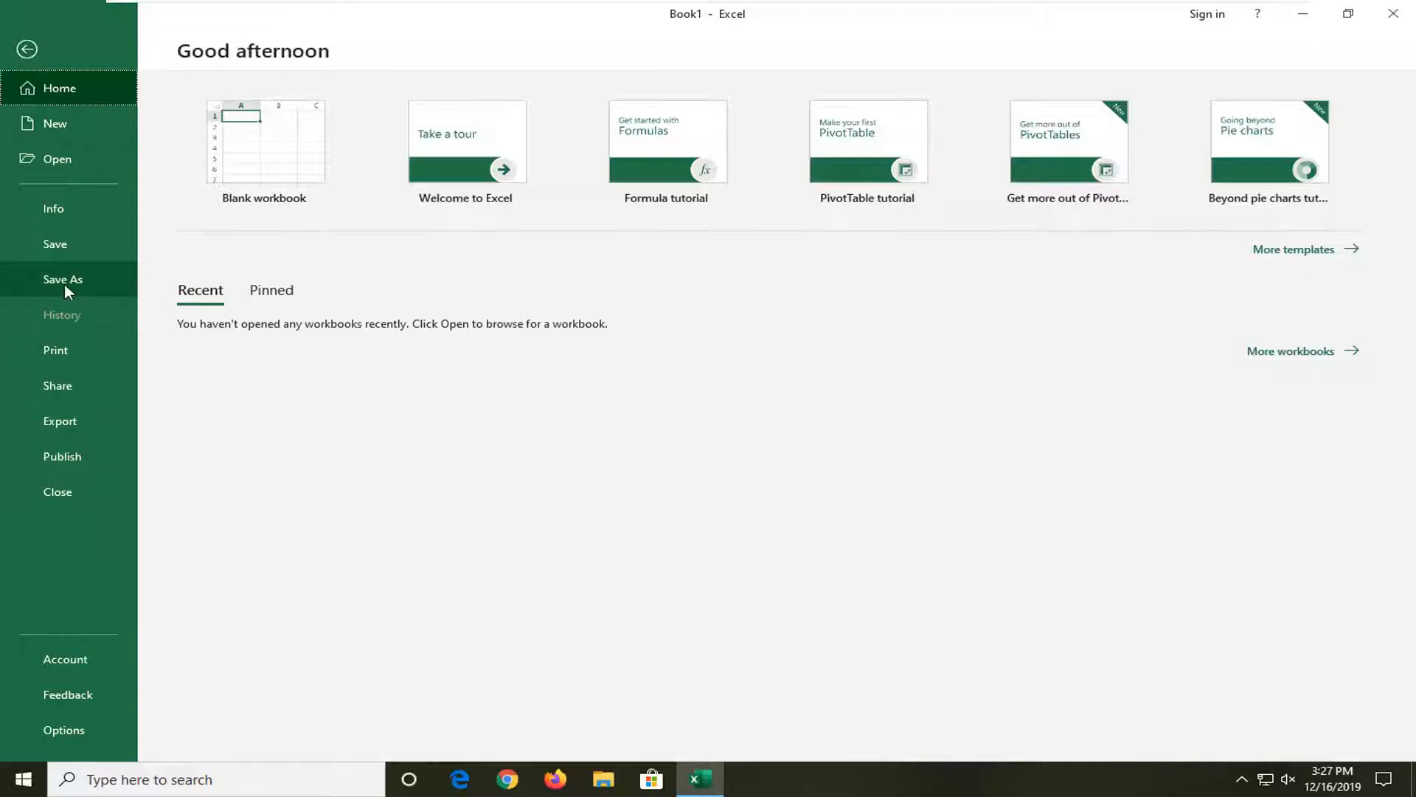
pyautogui.click(63, 279)
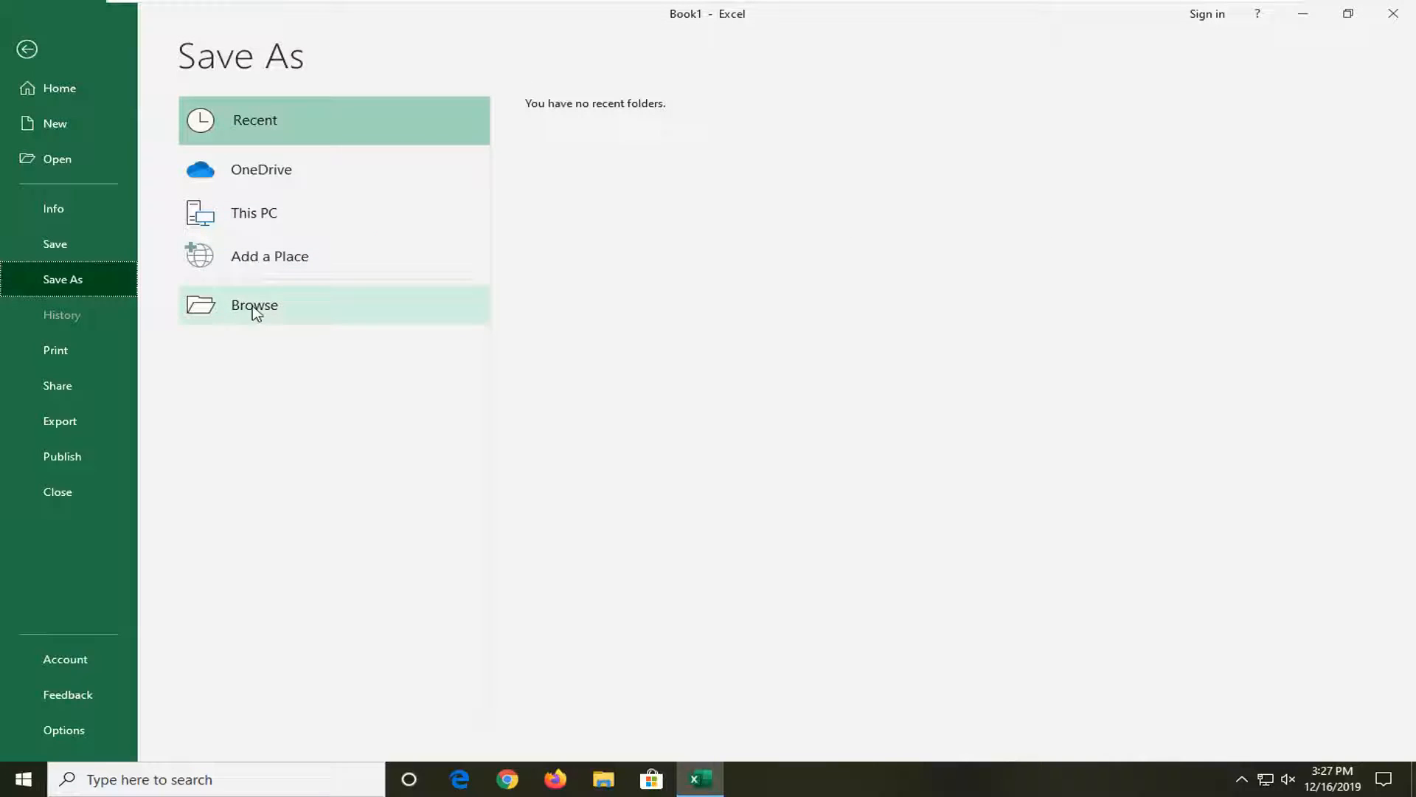
# - Save Book1 to the Desktop as an Excel Macro-Enabled Workbook, then reopen it
pyautogui.click(254, 305)
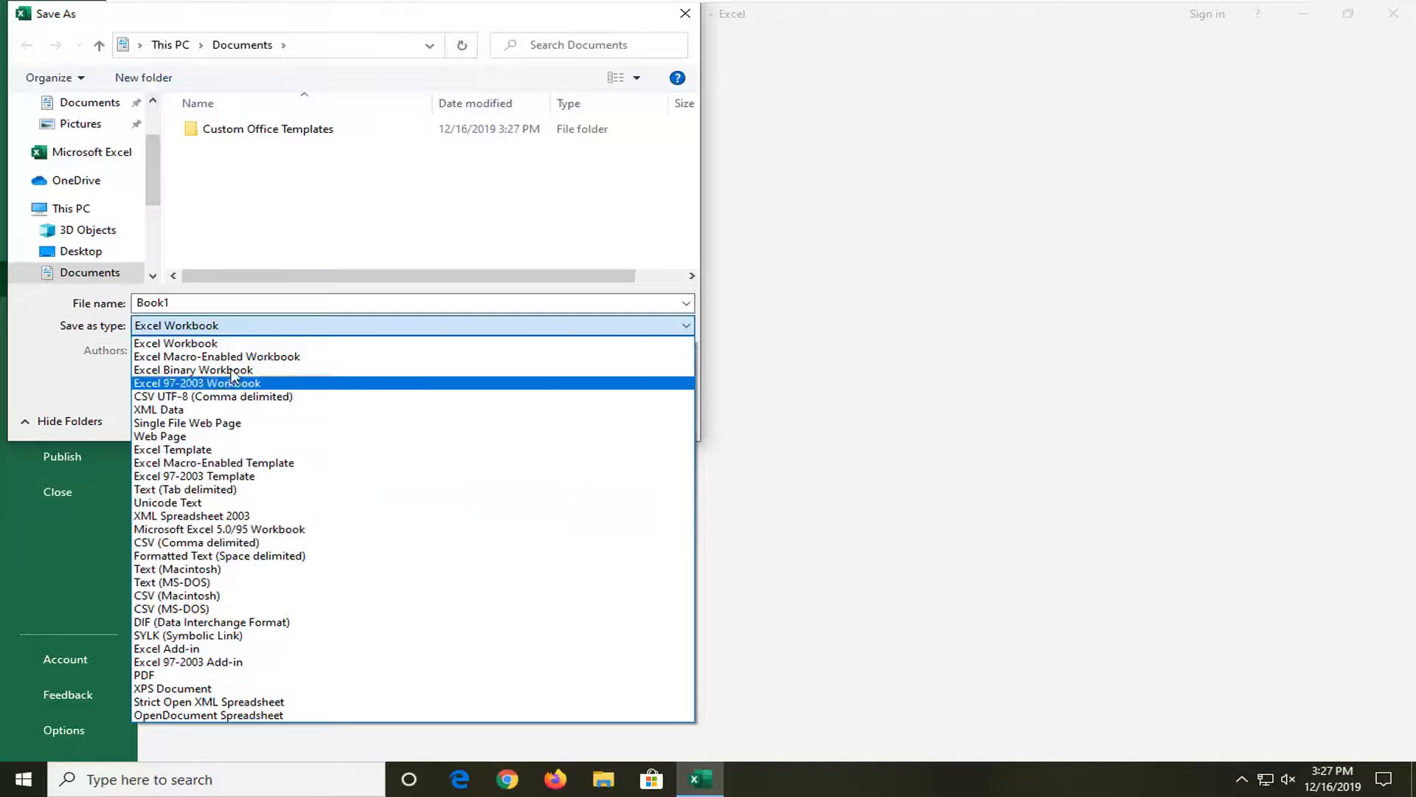
pyautogui.click(217, 356)
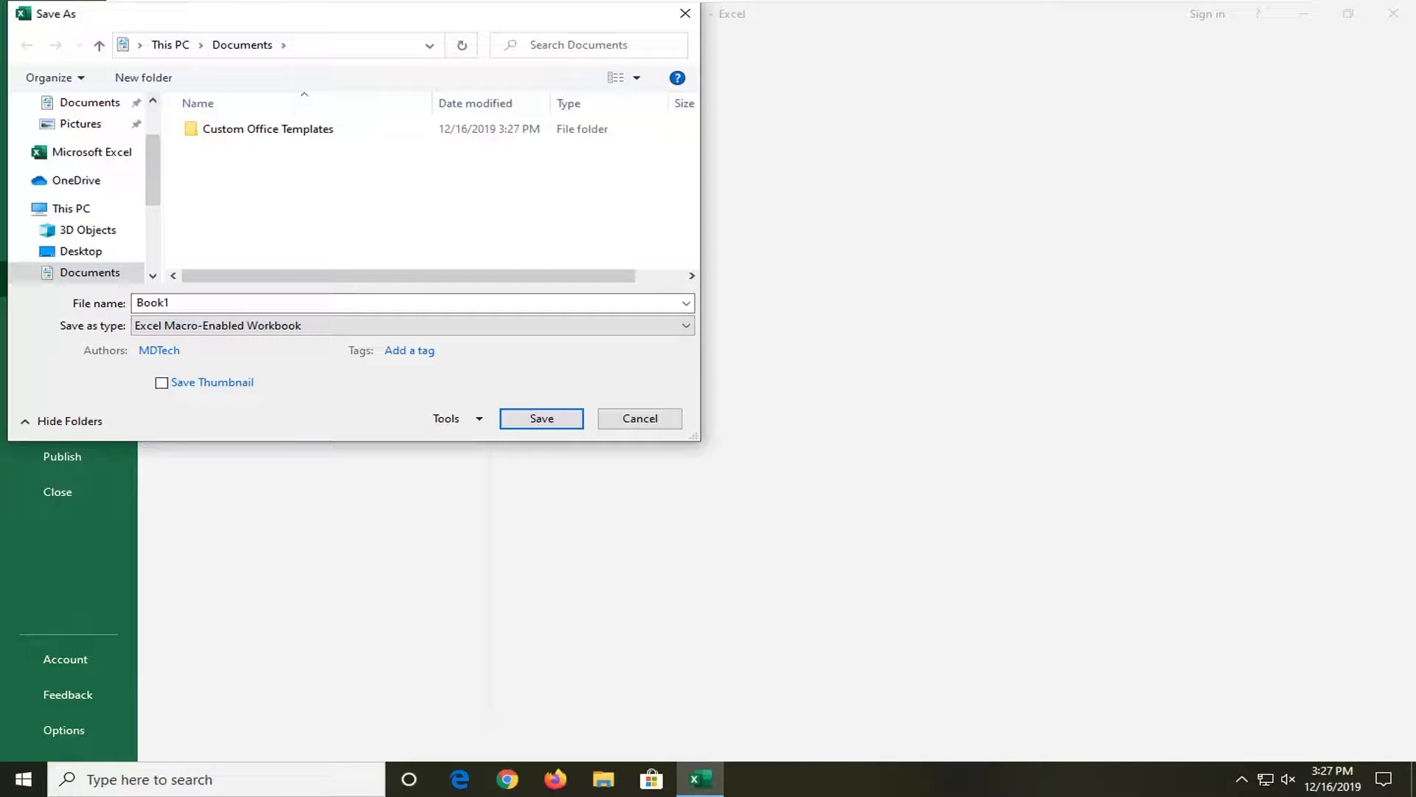
pyautogui.moveTo(256, 250)
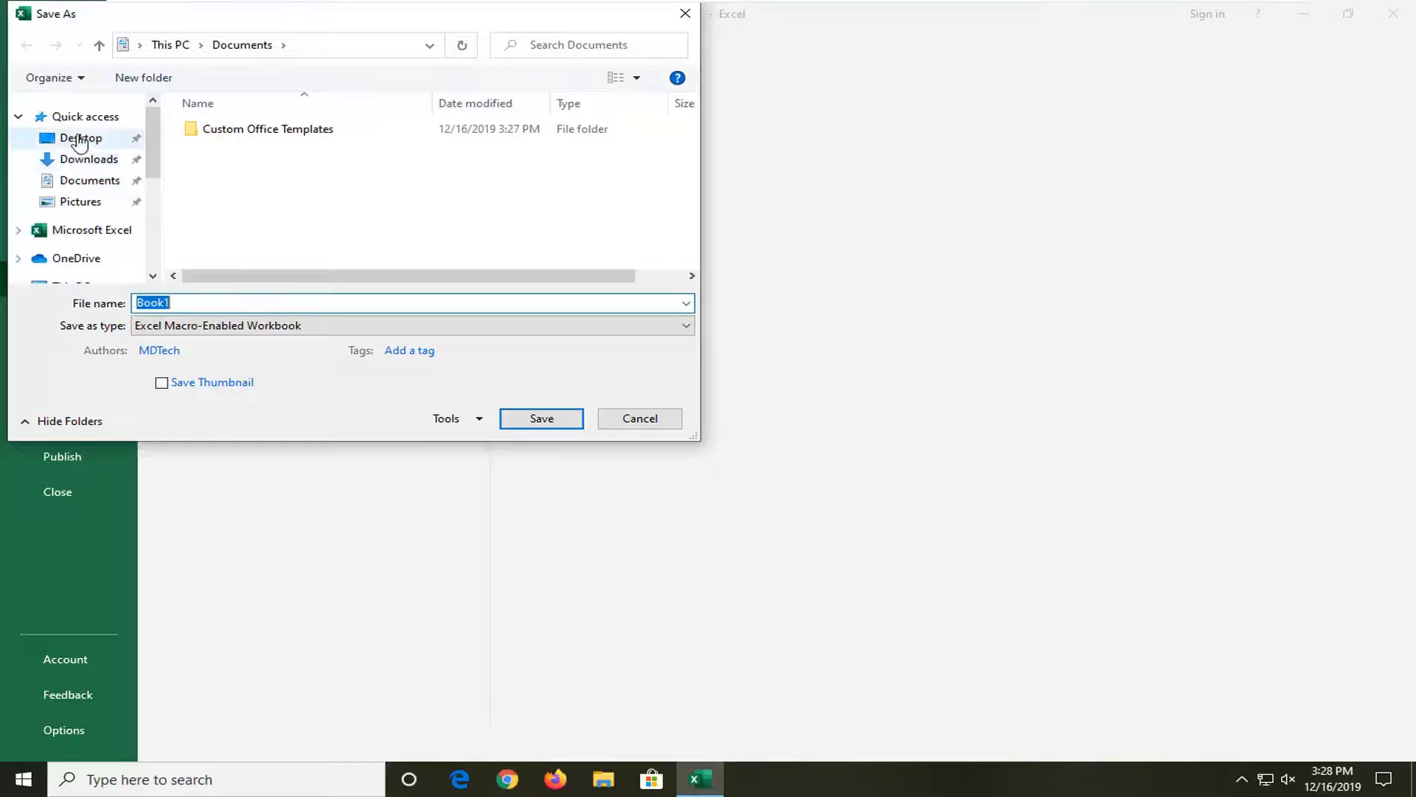
pyautogui.click(540, 418)
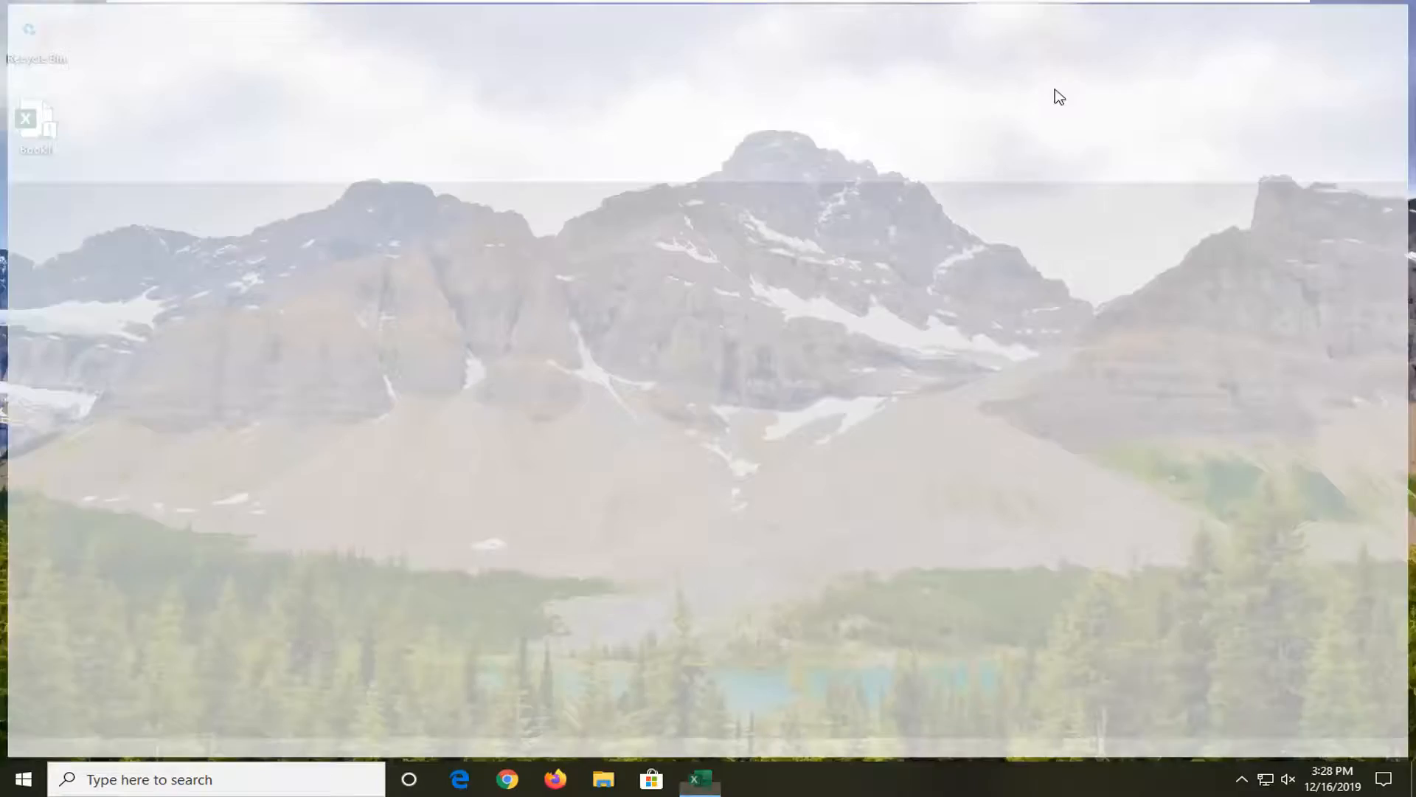
pyautogui.click(700, 779)
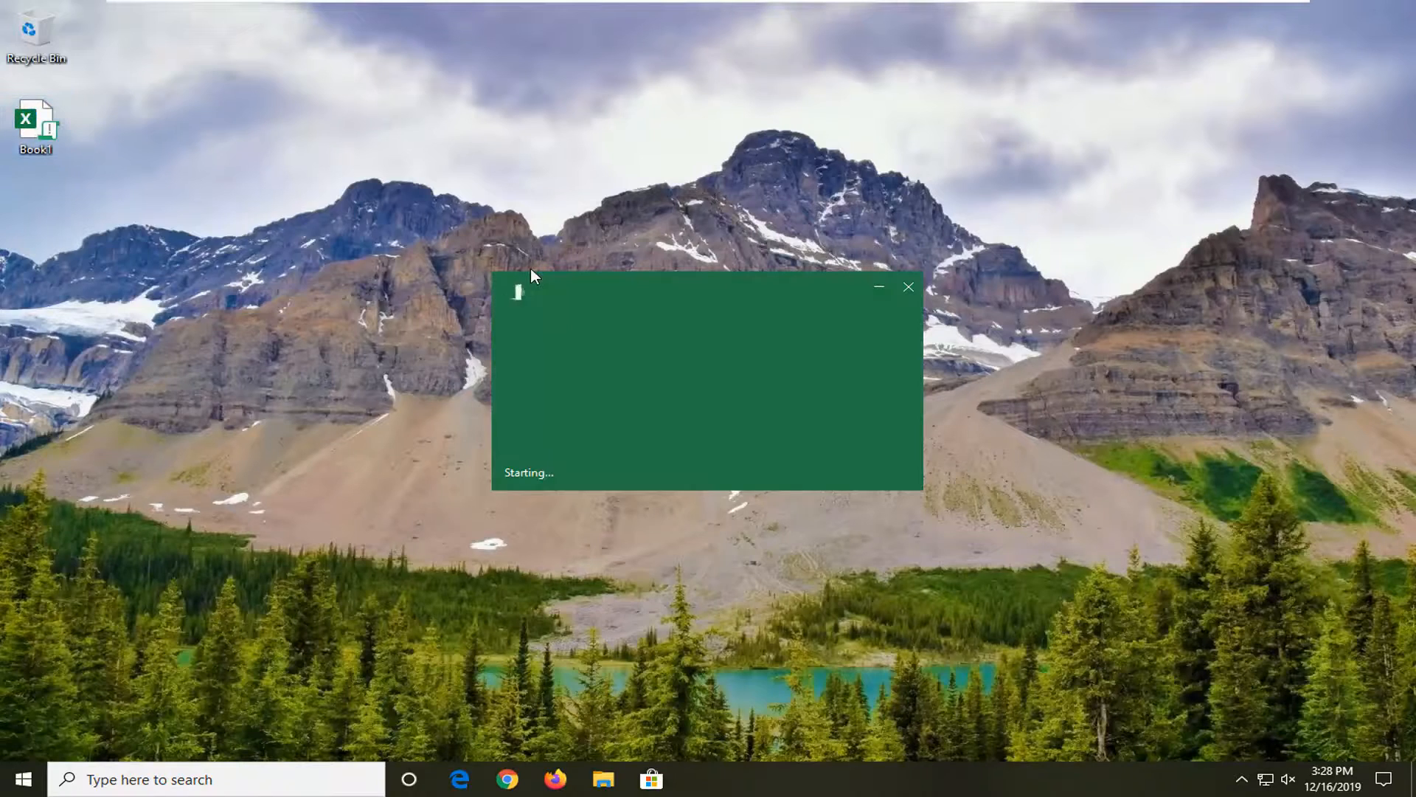